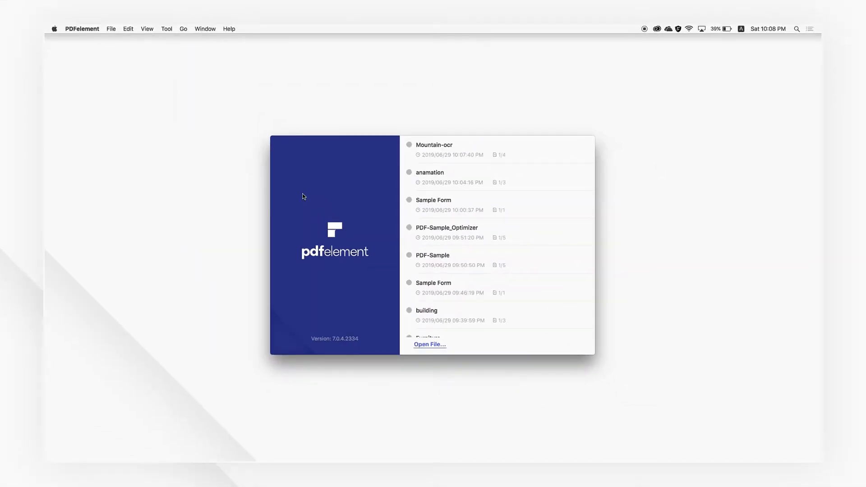
# - Open Mountain-ocr from the recent files list
pyautogui.click(434, 145)
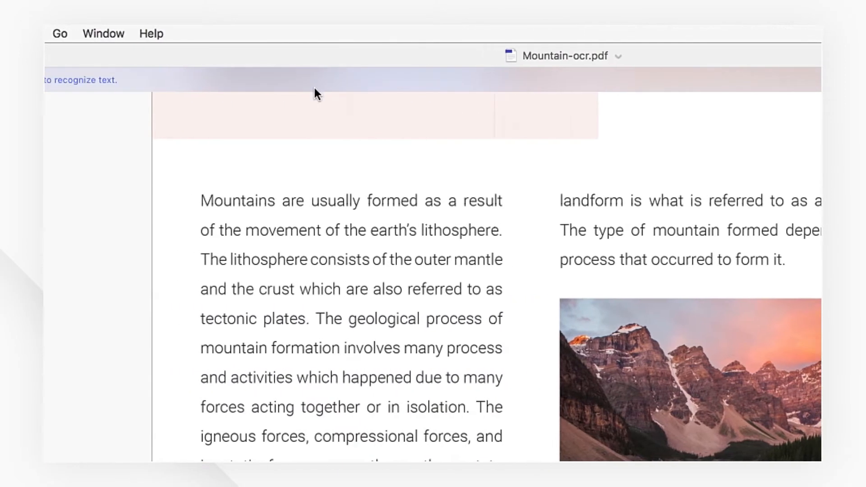
# - Run OCR Text Recognition on Mountain-ocr.pdf to make its scanned pages editable
pyautogui.click(288, 33)
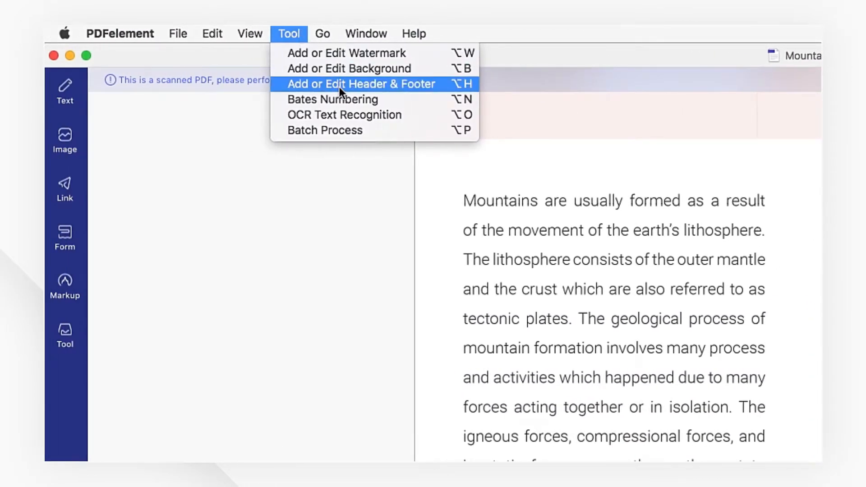
pyautogui.click(345, 115)
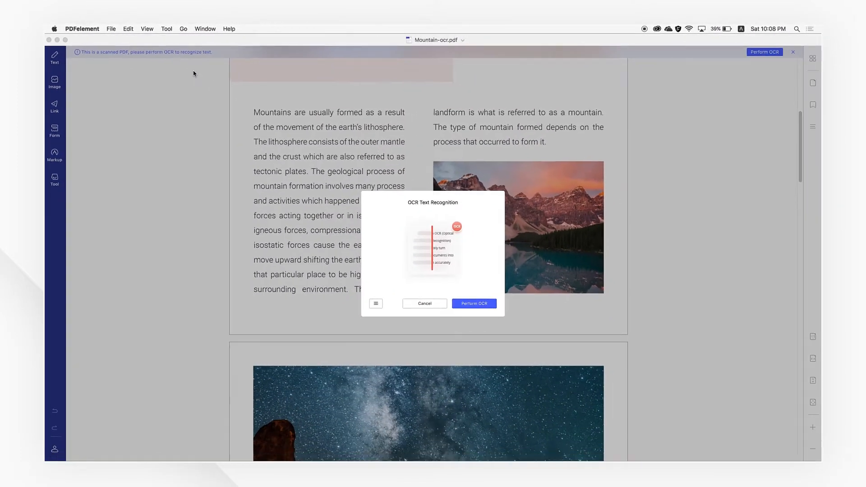
pyautogui.click(424, 303)
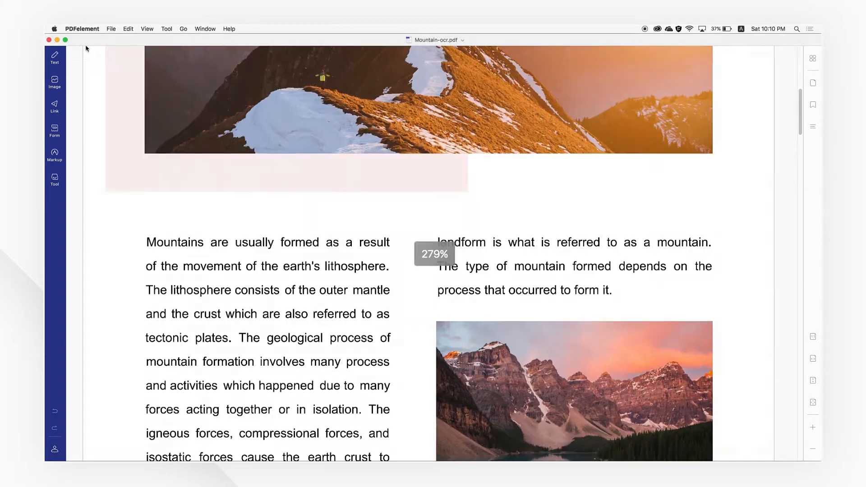
# - In text editing mode, make the word 'result' bold, larger and red
pyautogui.click(54, 56)
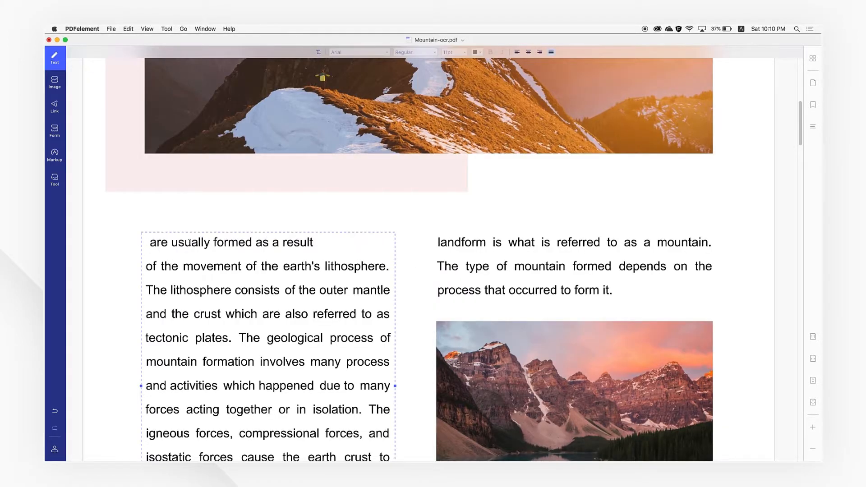
pyautogui.doubleClick(285, 245)
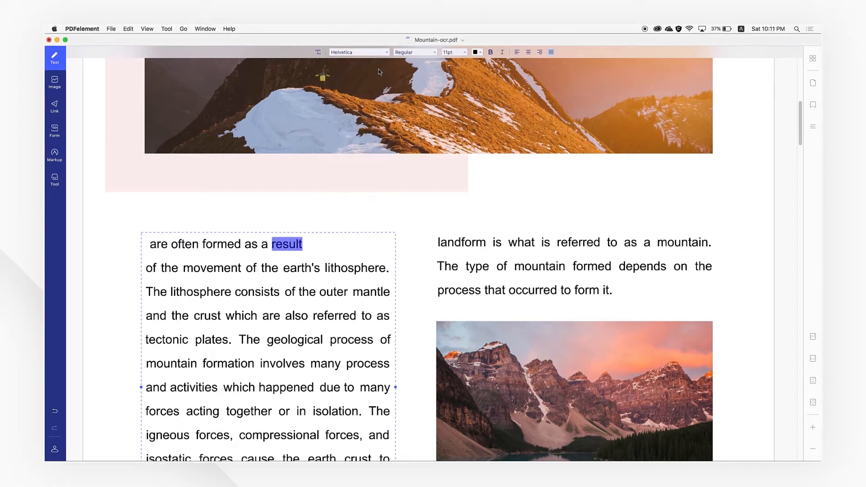
pyautogui.click(453, 52)
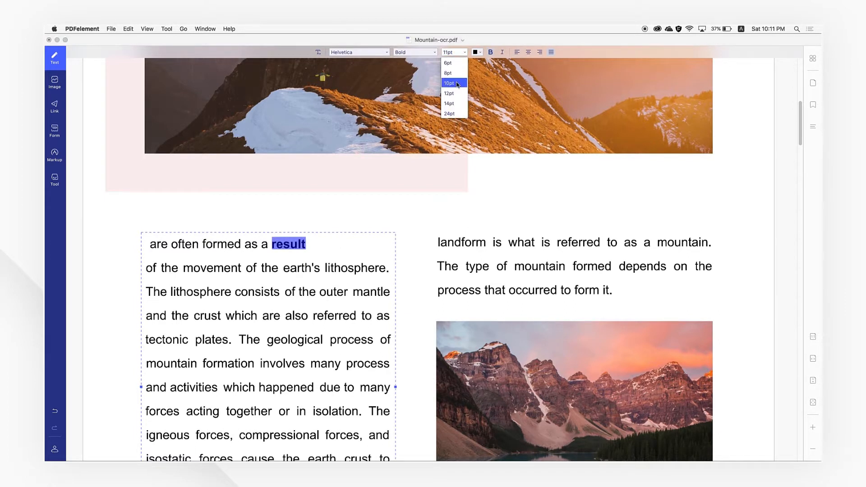
pyautogui.click(450, 113)
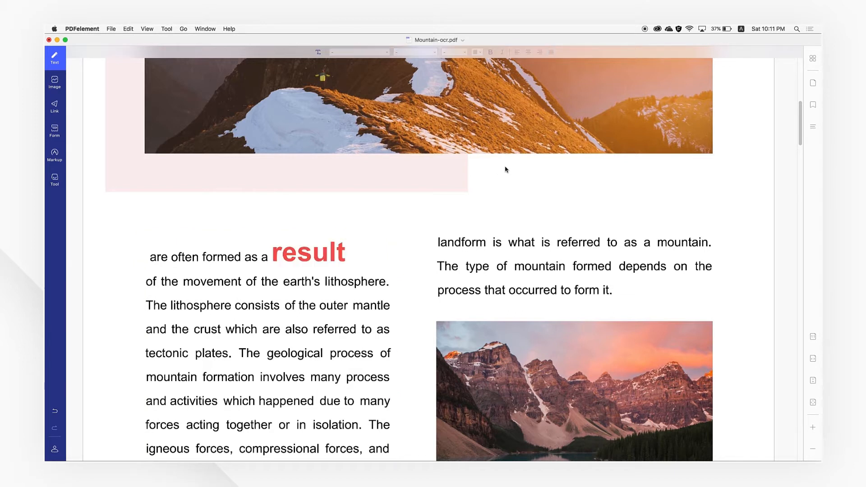
pyautogui.scroll(-3)
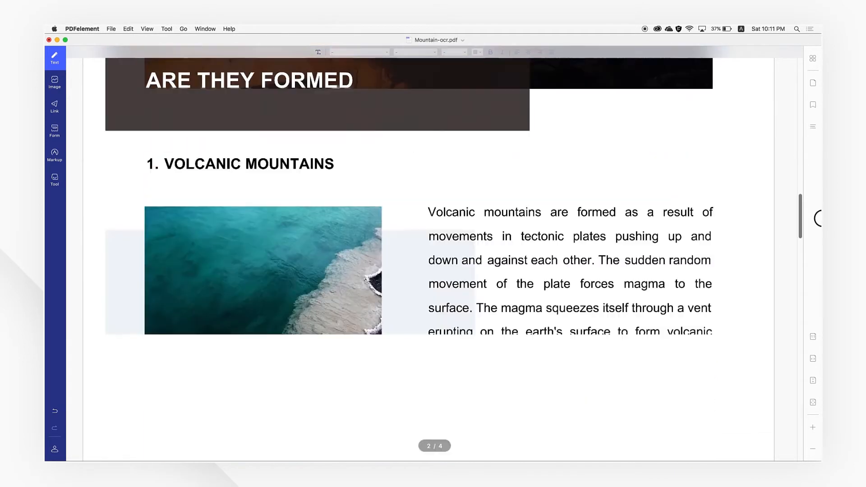
pyautogui.scroll(-3)
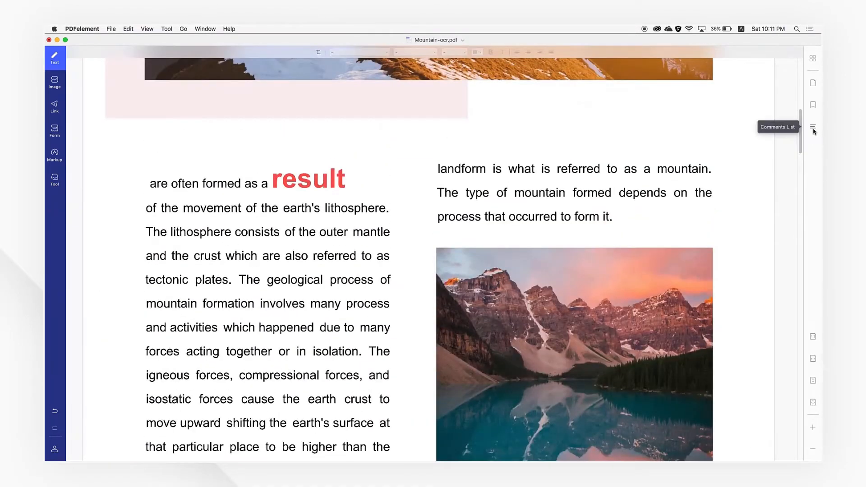